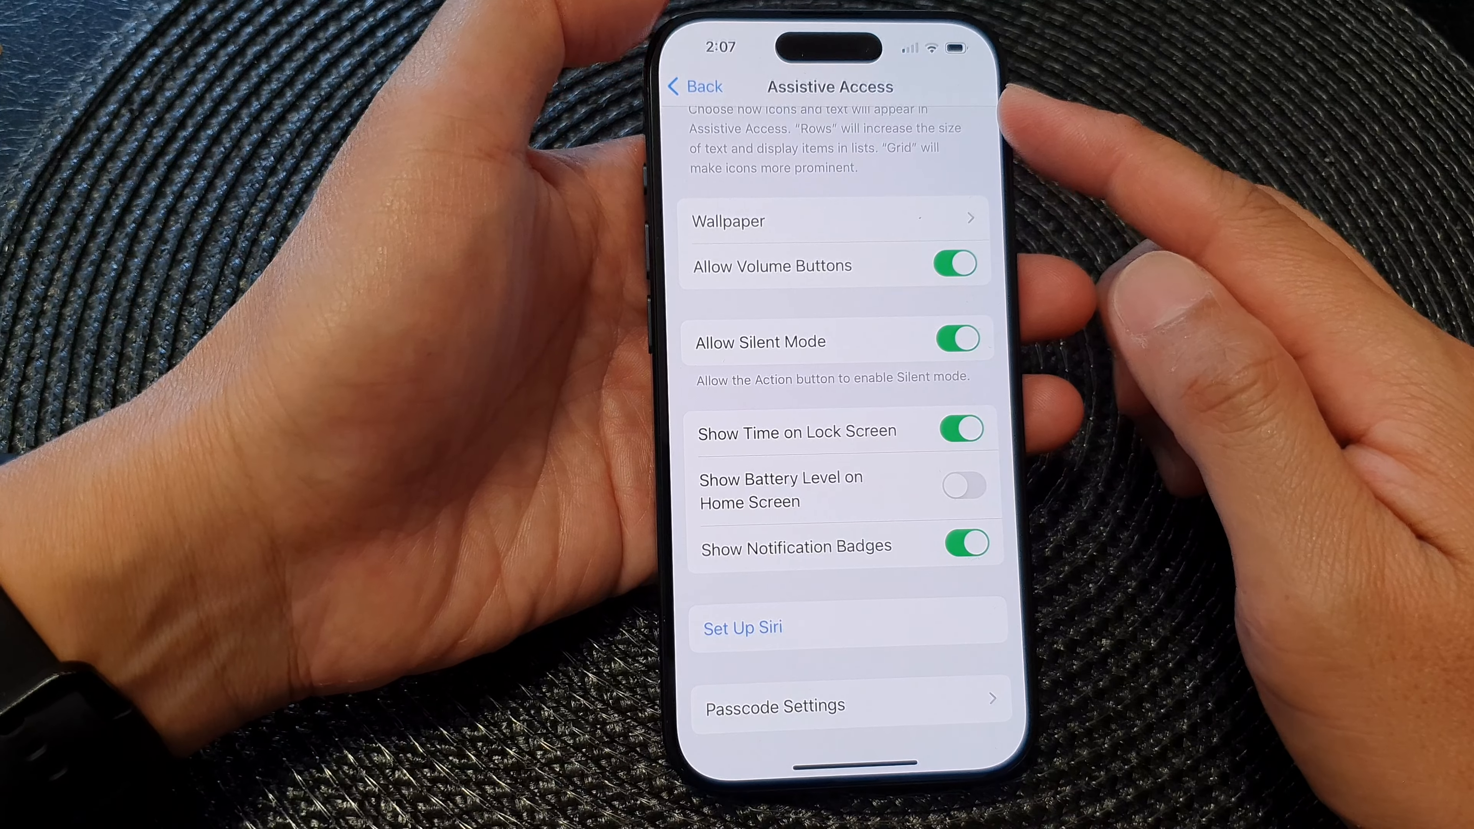
Return from Assistive Access to the main Accessibility list
{"action": "left_click", "coordinate": [694, 85]}
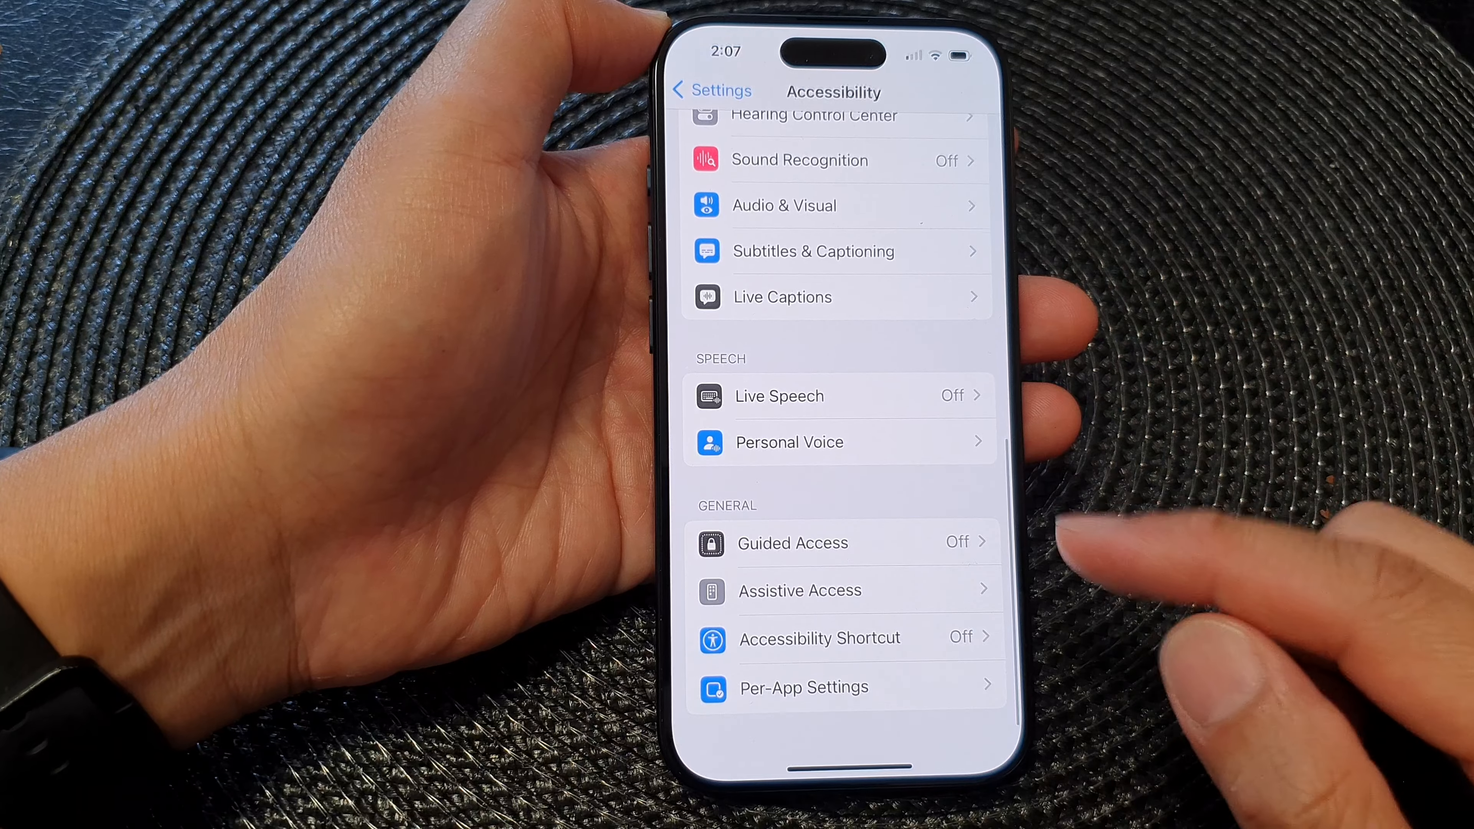
Reopen Assistive Access and scroll toward its lock screen options
{"action": "left_click", "coordinate": [799, 590]}
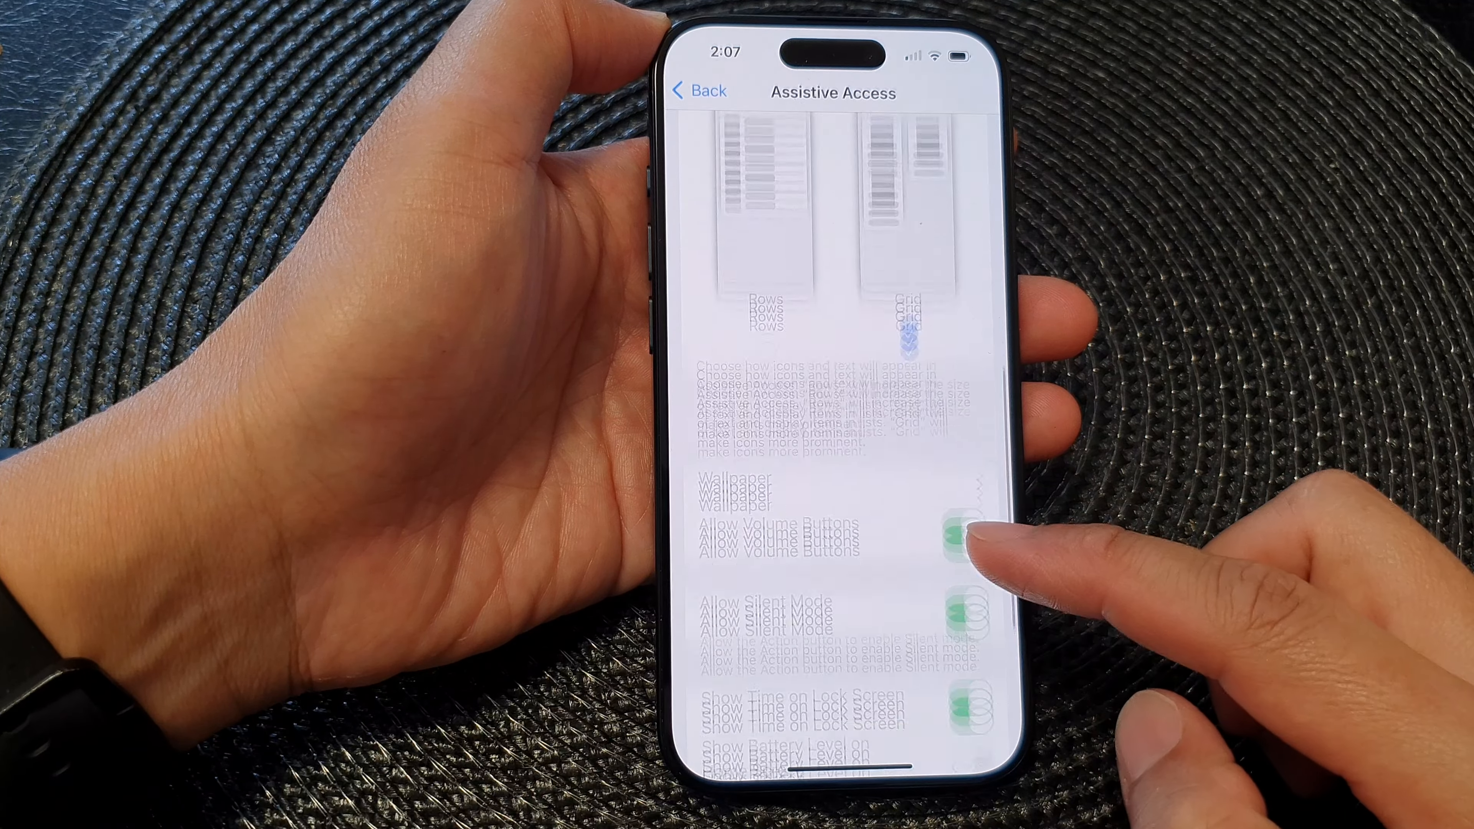
{"action": "scroll", "scroll_direction": "up", "scroll_amount": 3}
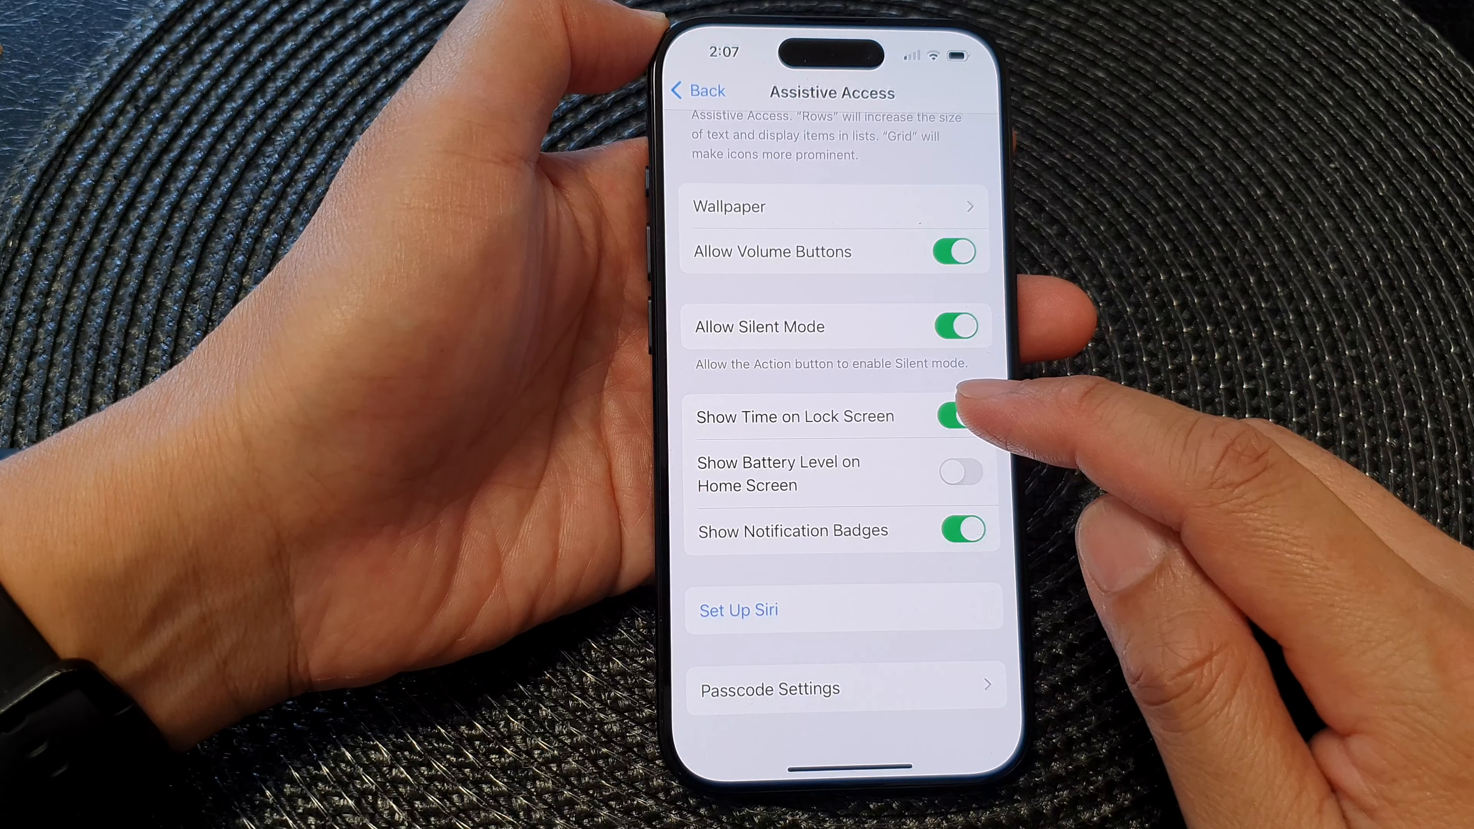
{"action": "left_click", "coordinate": [960, 415]}
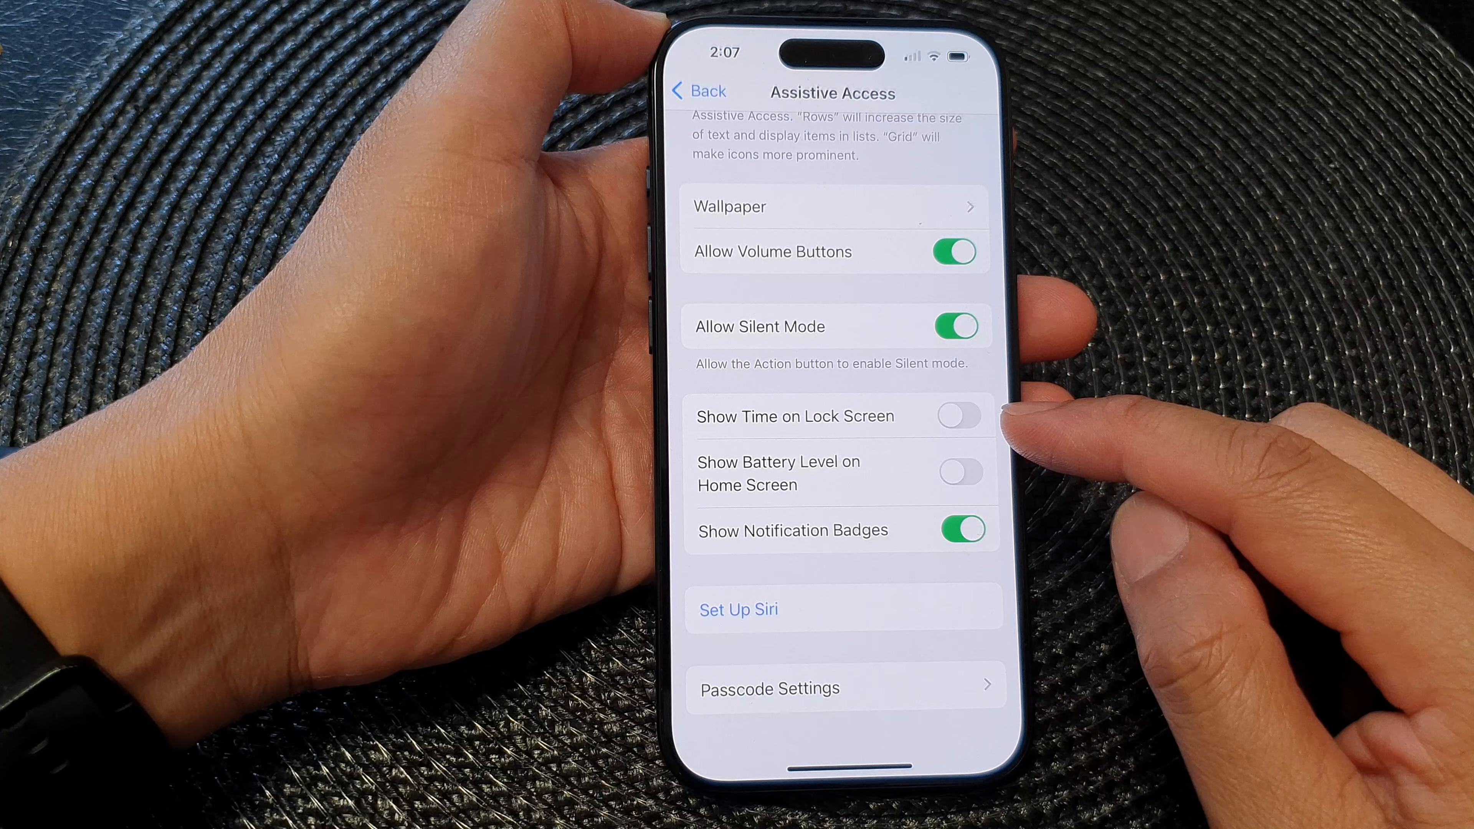
{"action": "left_click", "coordinate": [959, 415]}
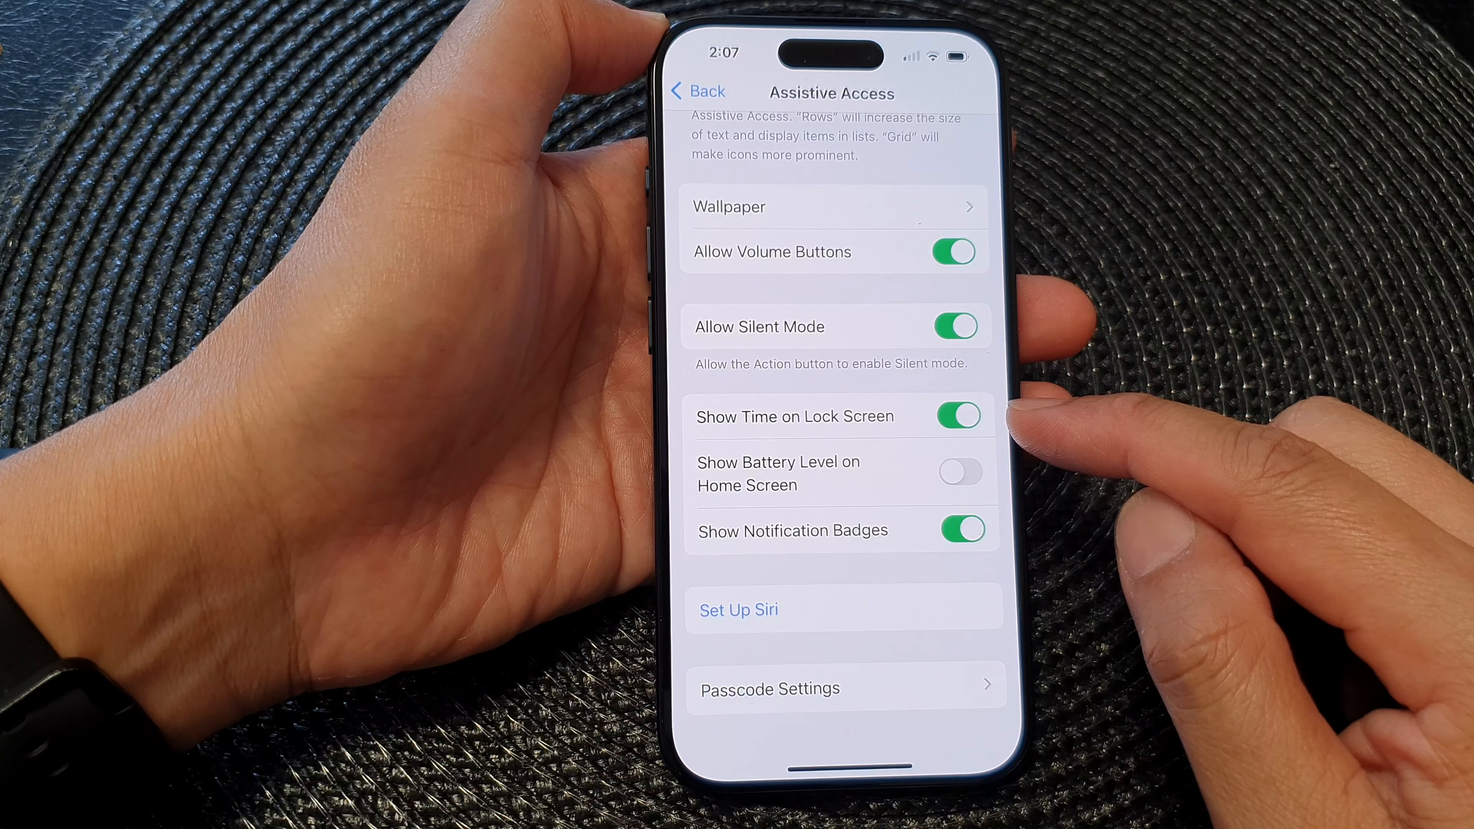